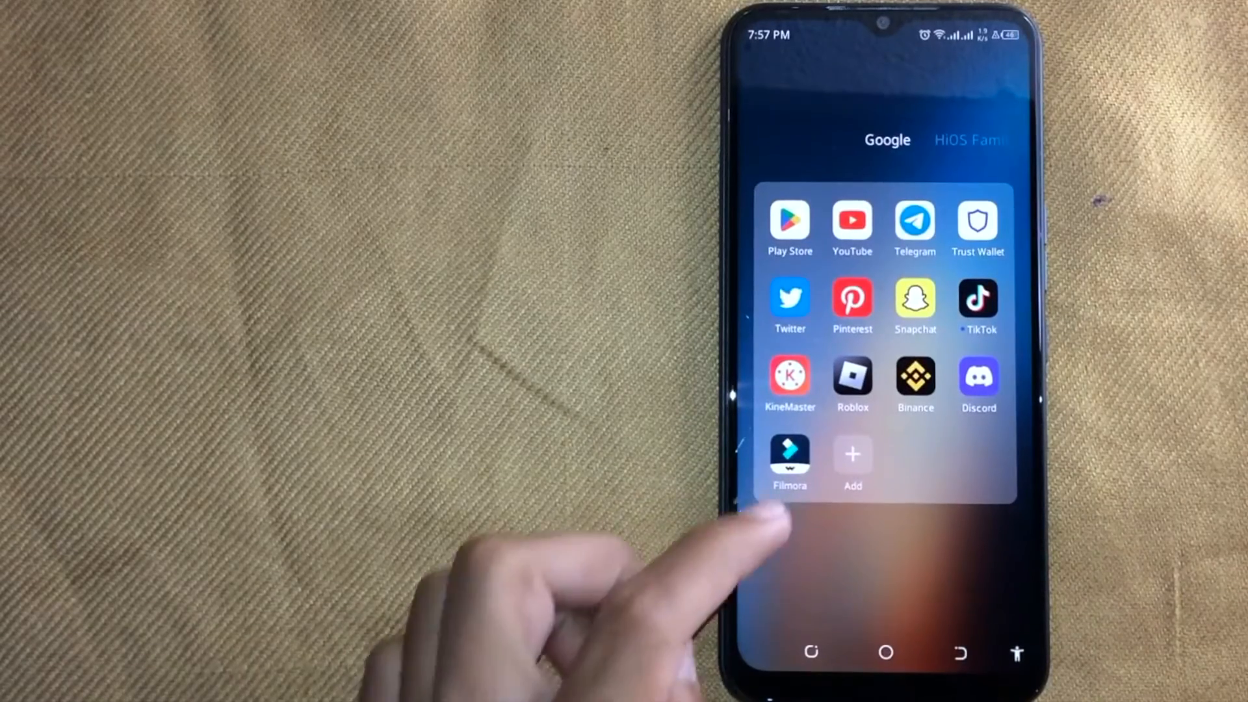
# Step: Launch Filmora from the home screen app folder
pyautogui.click(788, 454)
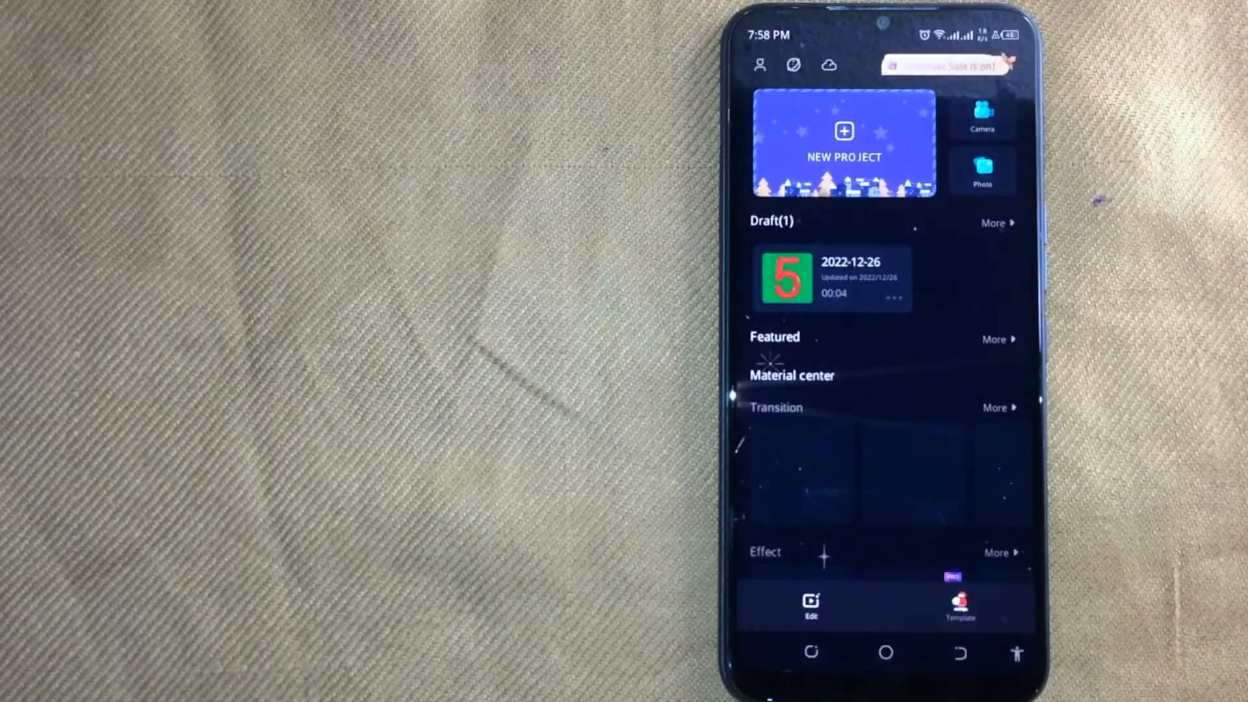
# Step: Create a new project with the forest-and-castle landscape clip on the timeline
pyautogui.click(830, 277)
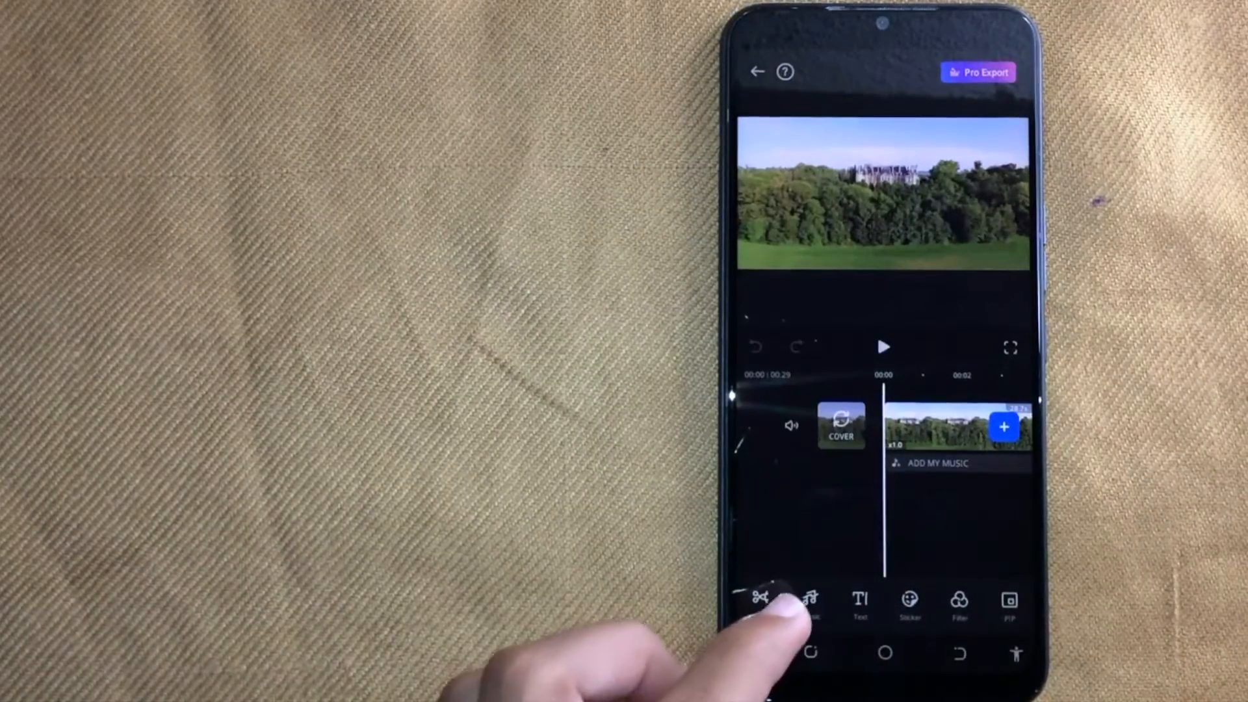
# Step: Open the Audio music library and list the five songs stored on the device
pyautogui.click(810, 605)
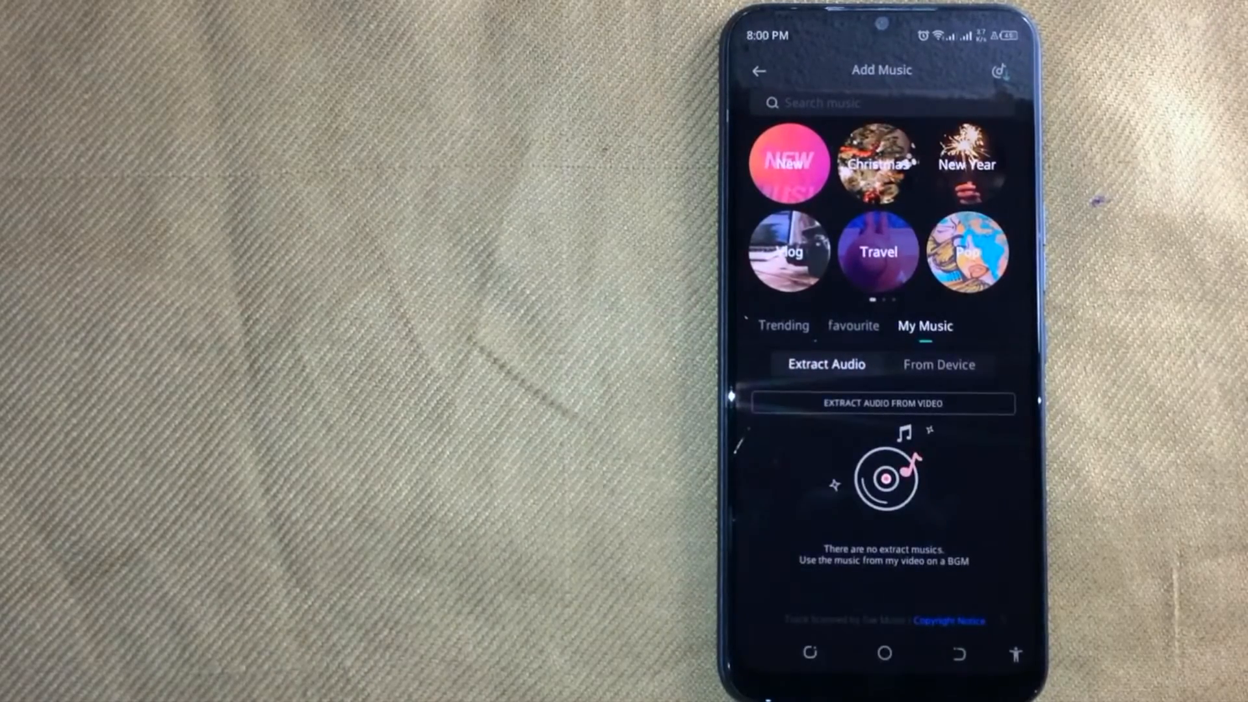
pyautogui.click(939, 364)
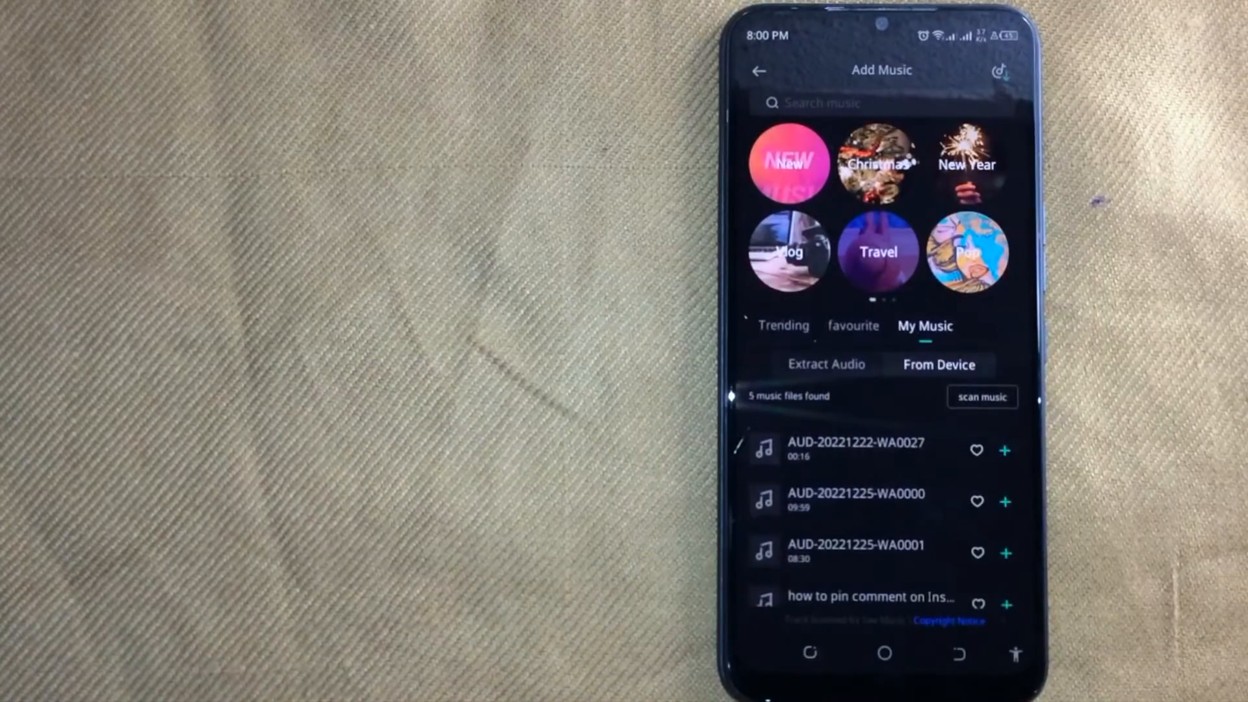